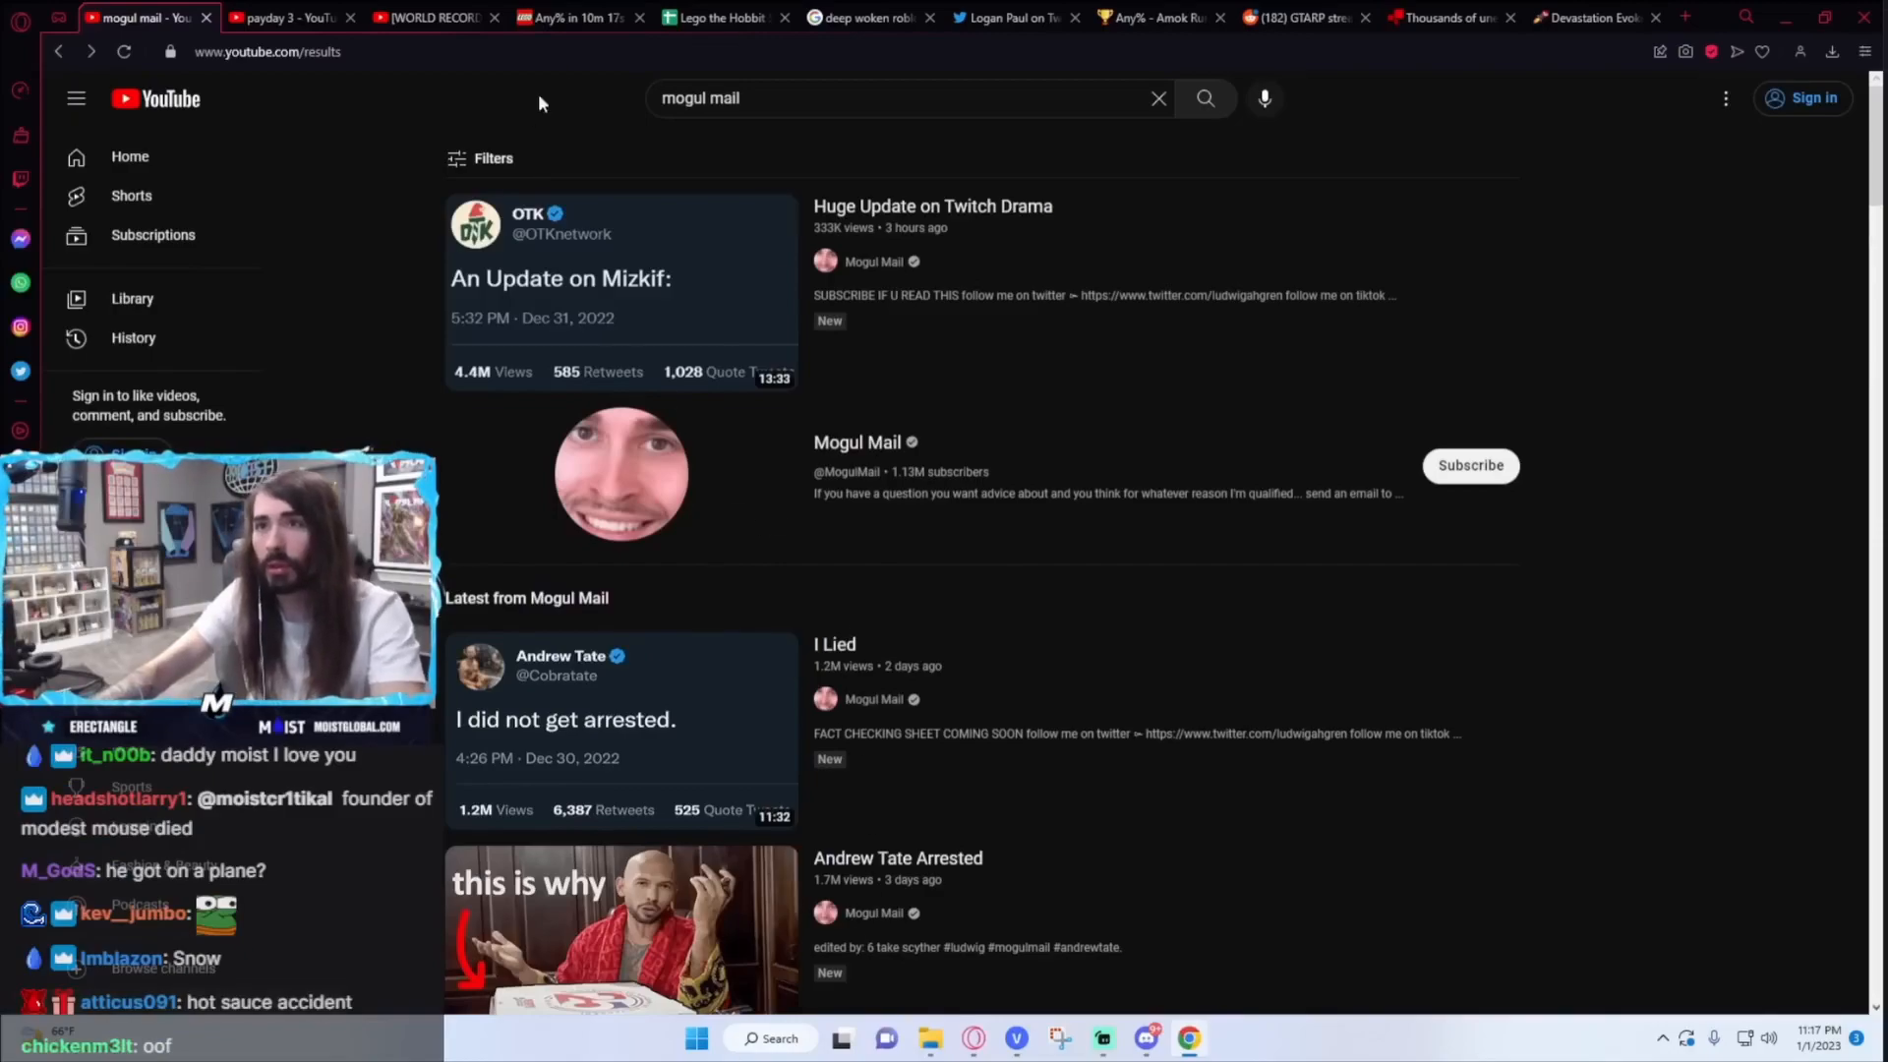
Step: Read the Deadline story on Renner's accident: the airlift, his Mt. Rose-Ski Tahoe home and his career
left_click(1300, 17)
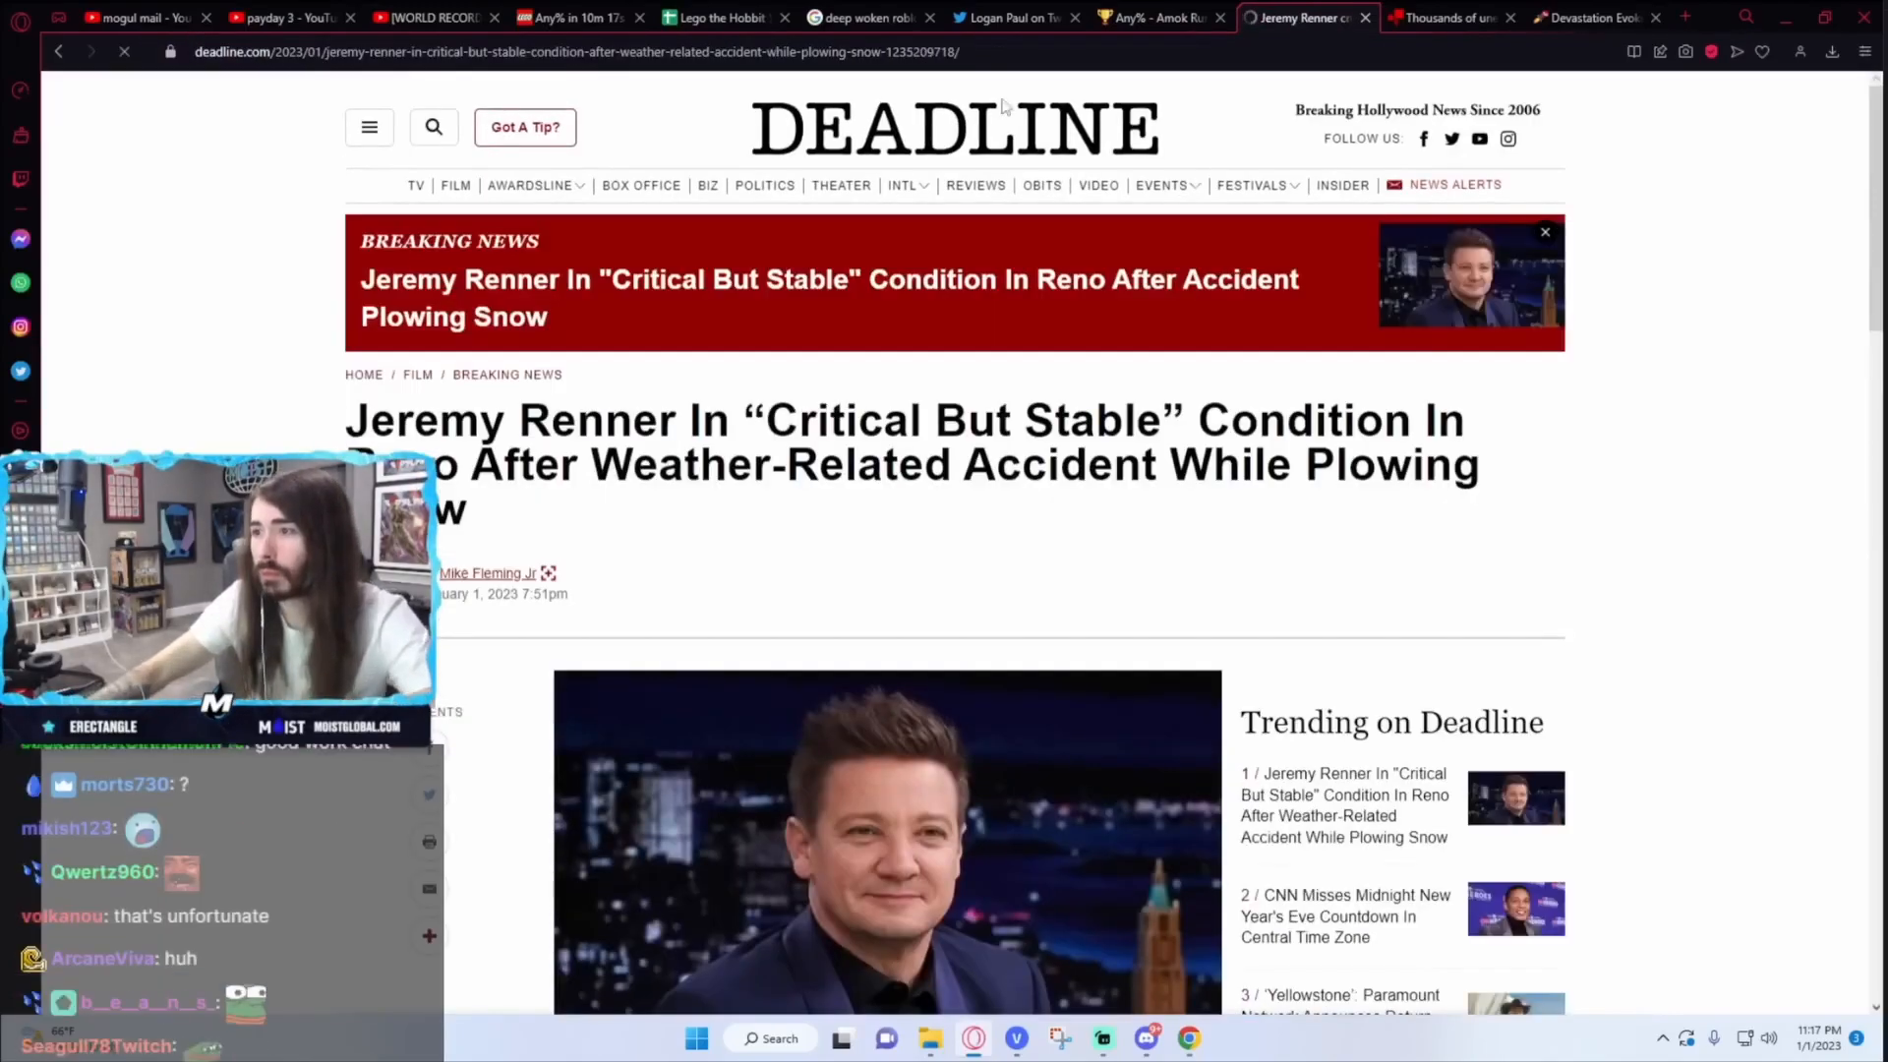
scroll("down", 3)
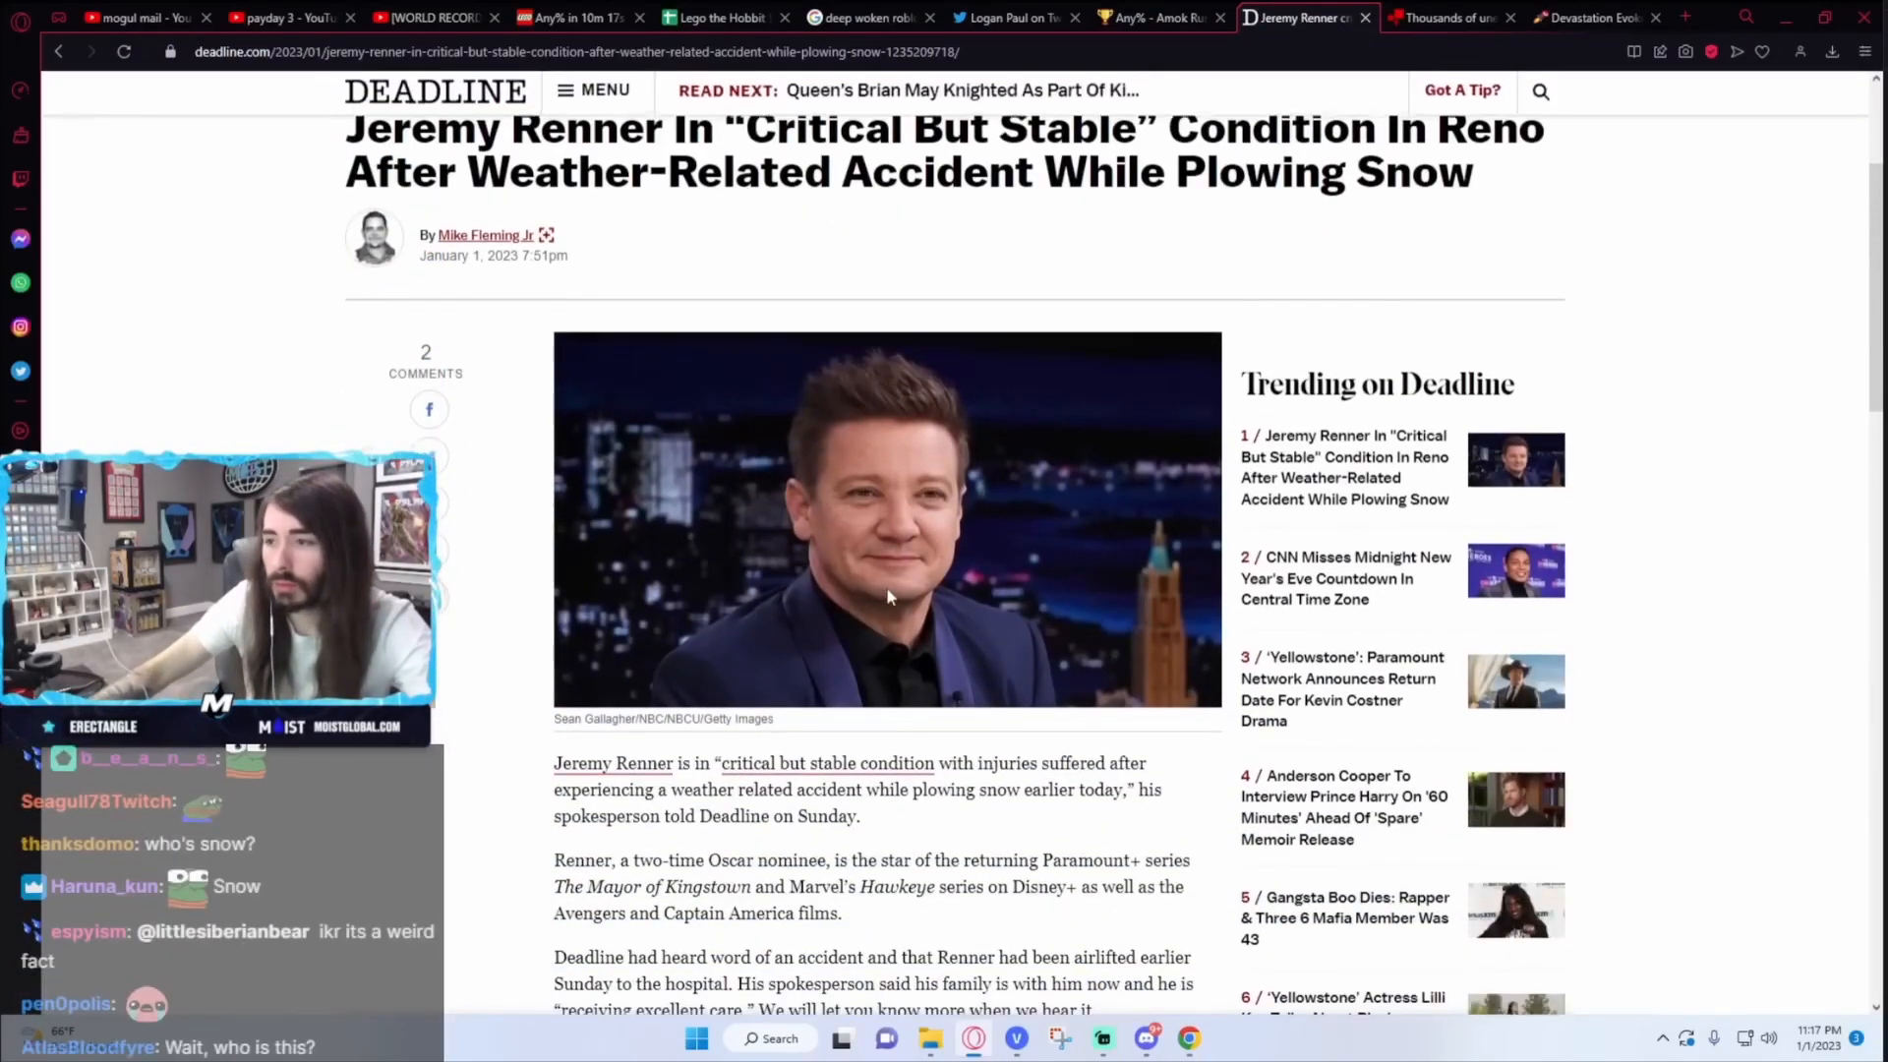
scroll("down", 3)
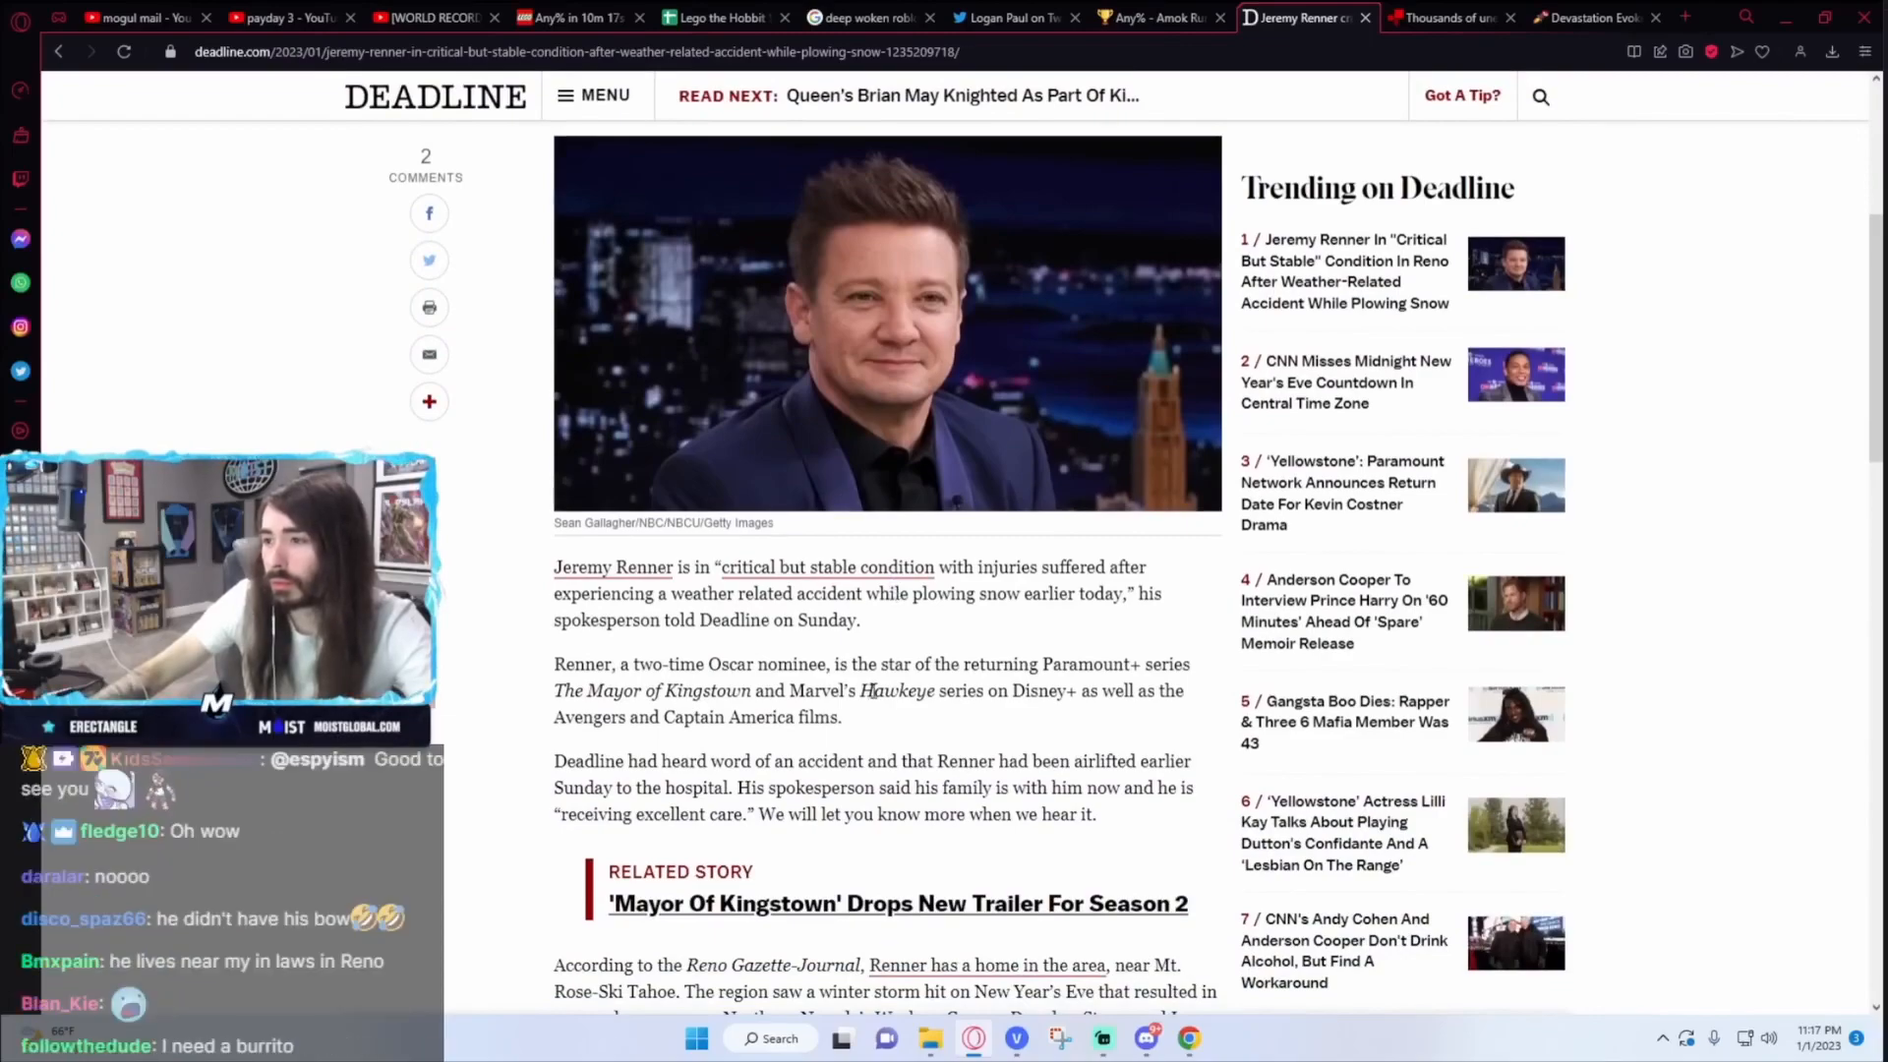
scroll("down", 3)
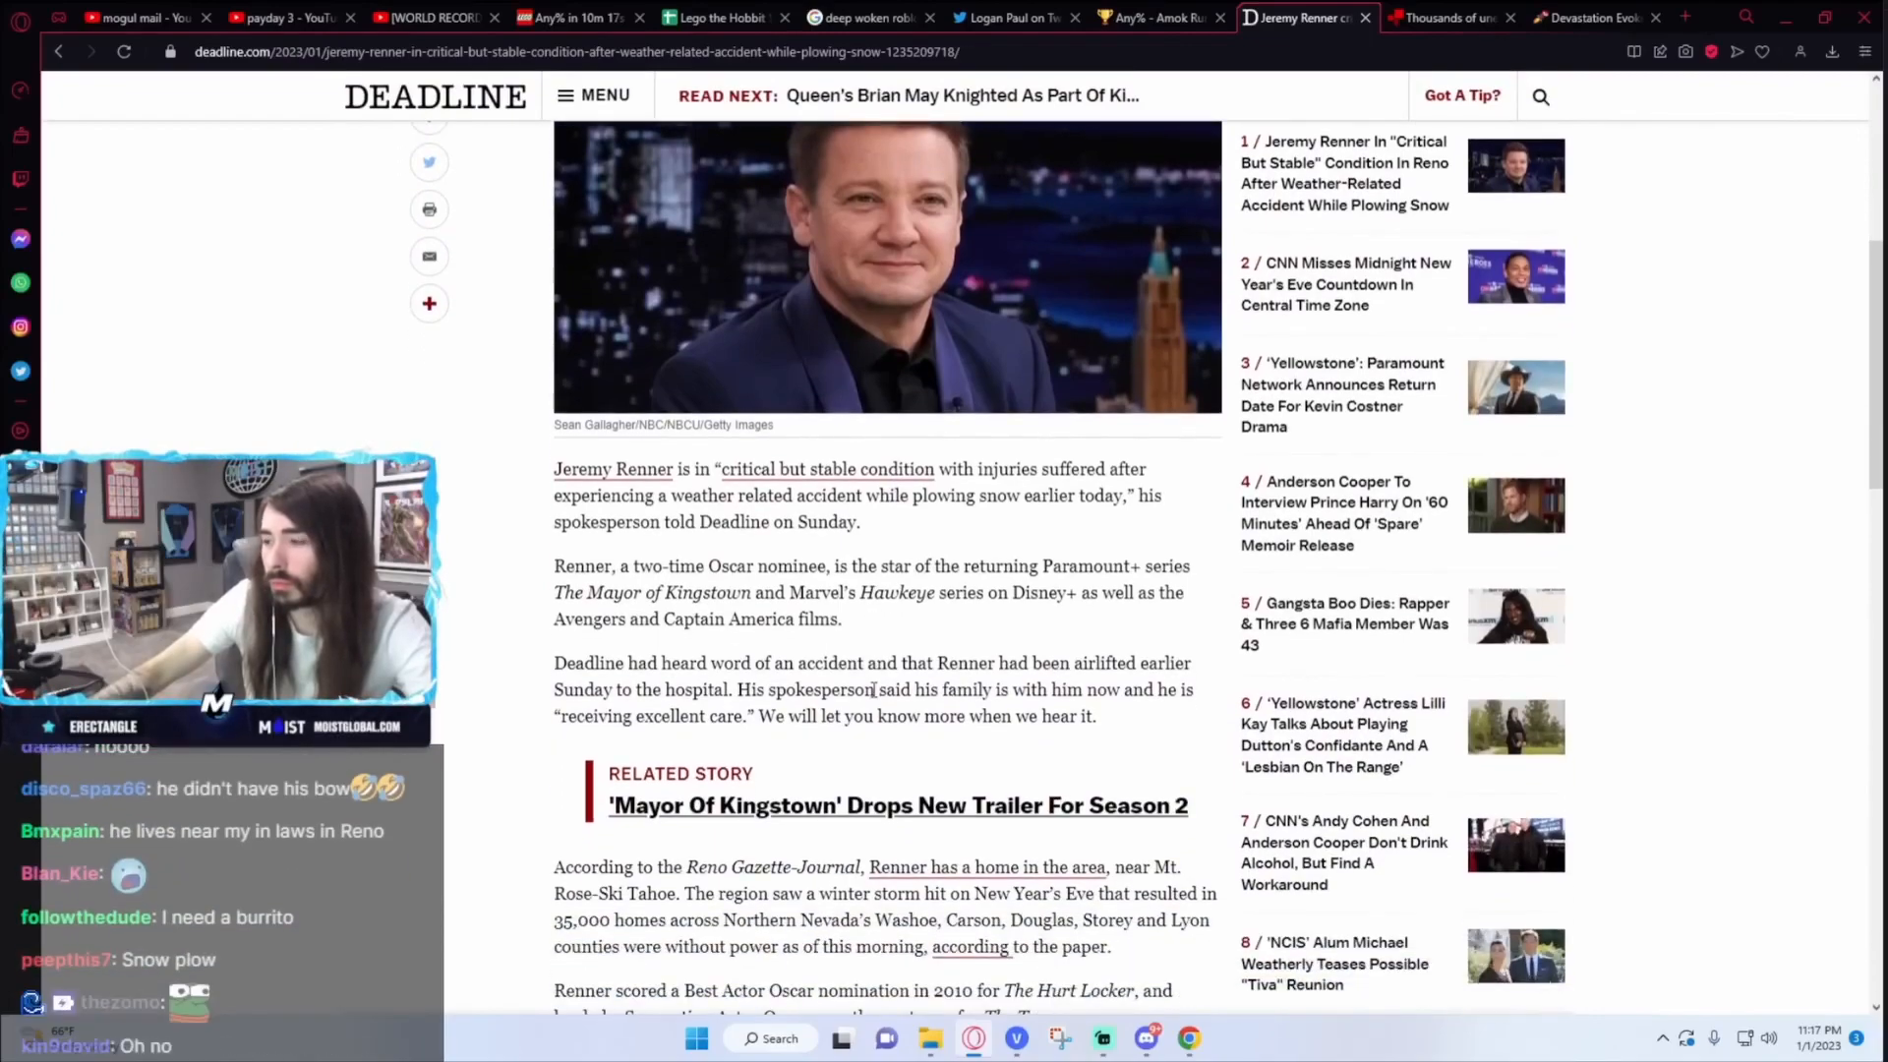
scroll("down", 3)
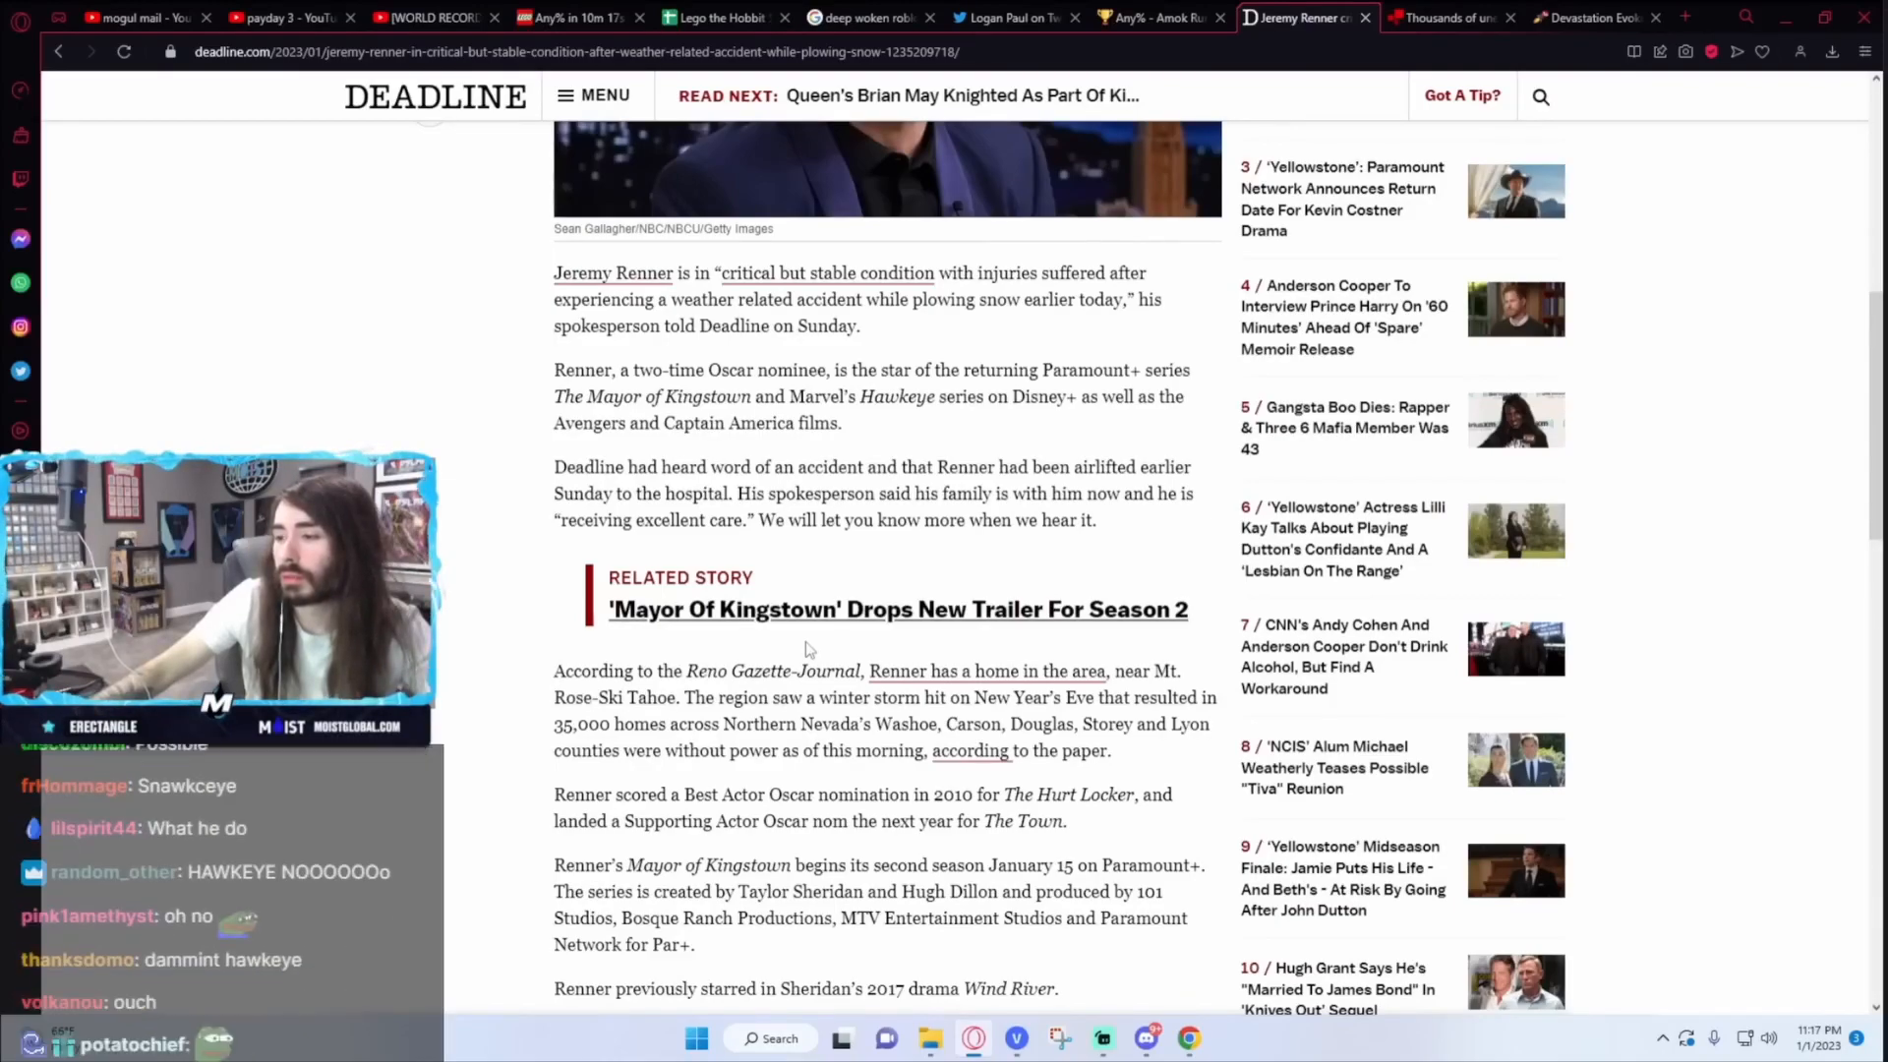
scroll("down", 3)
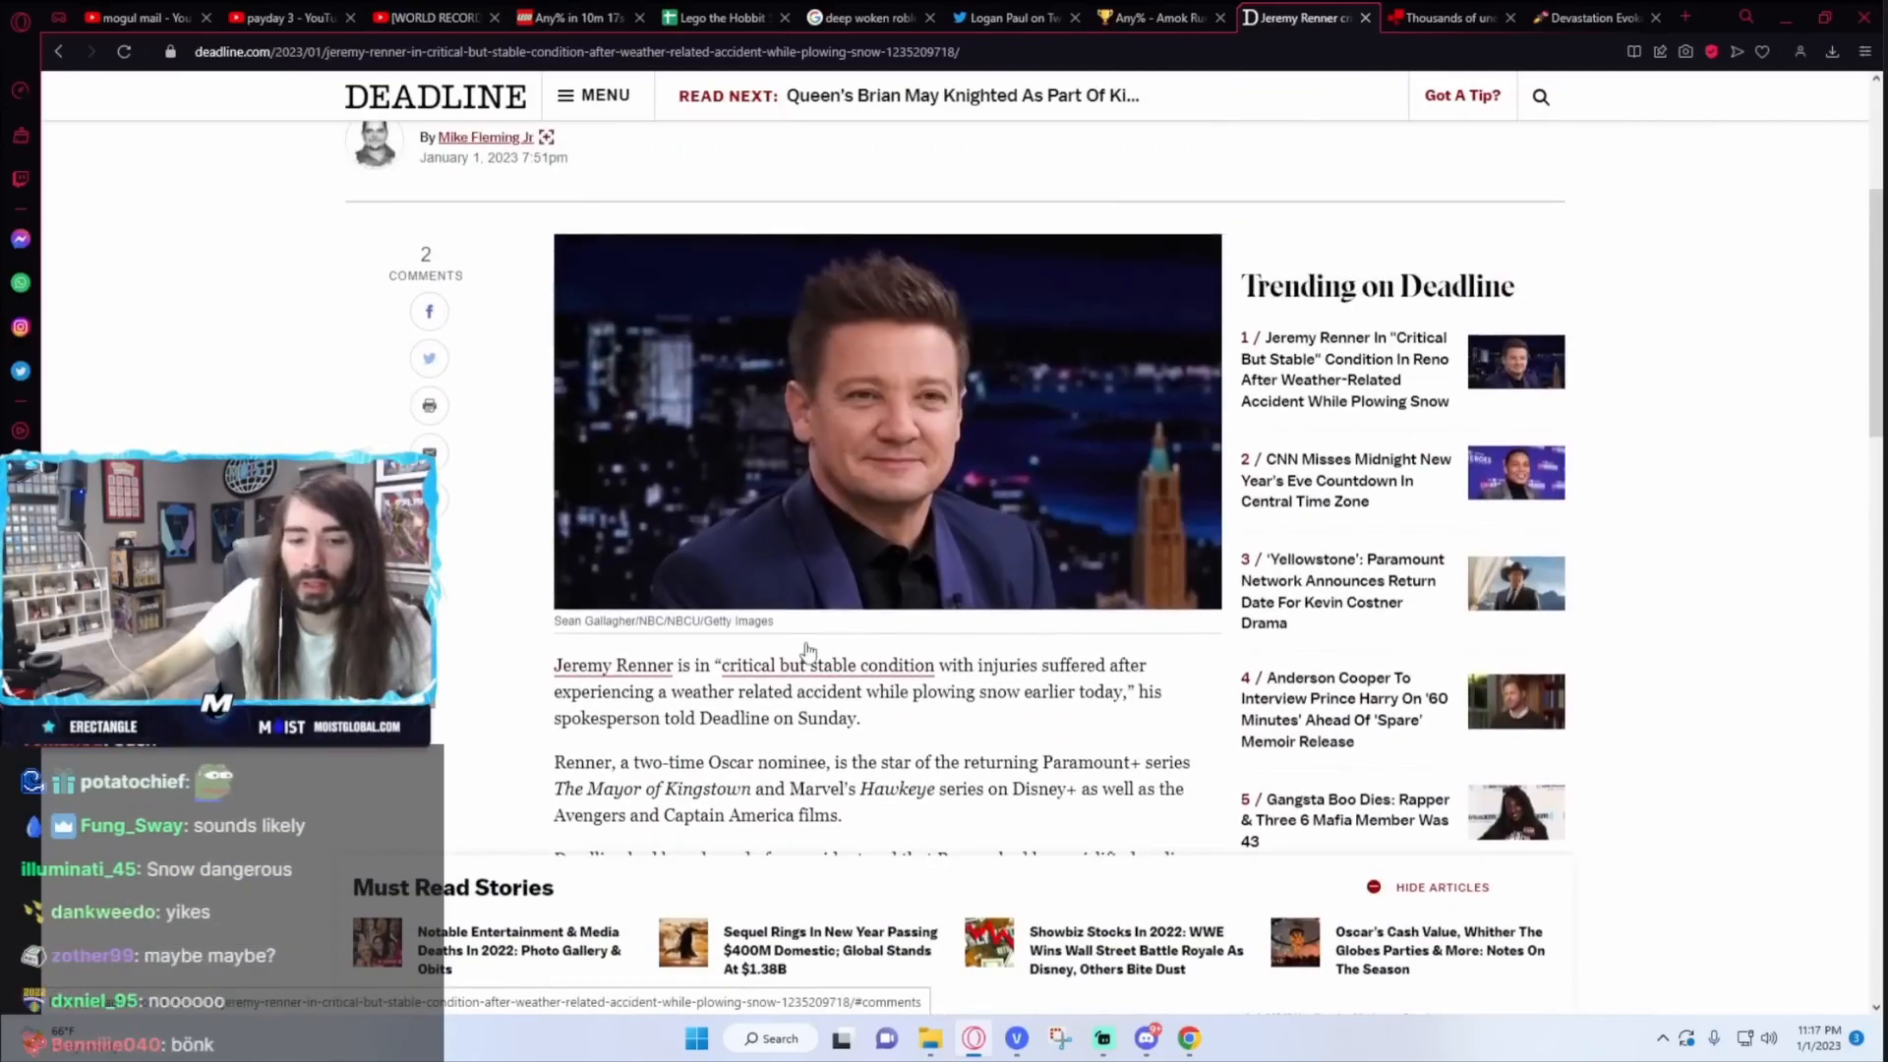
scroll("down", 3)
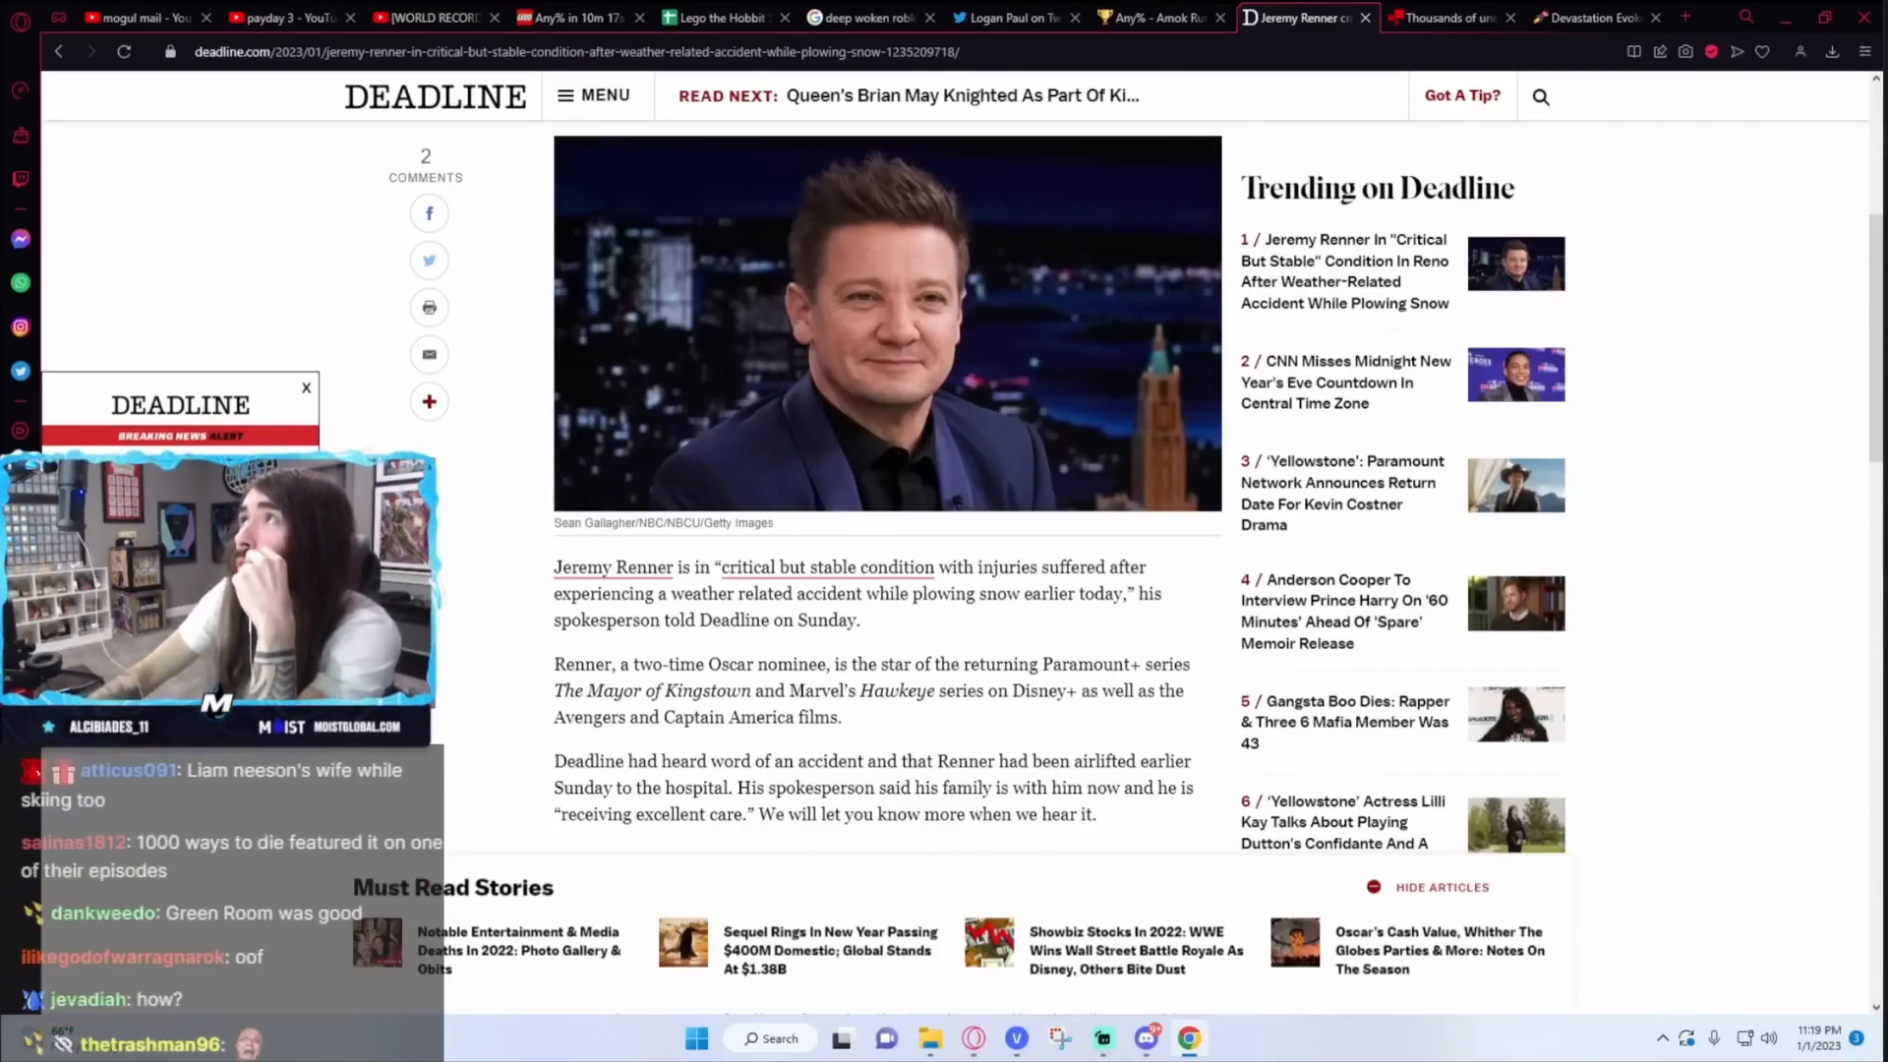
scroll("down", 3)
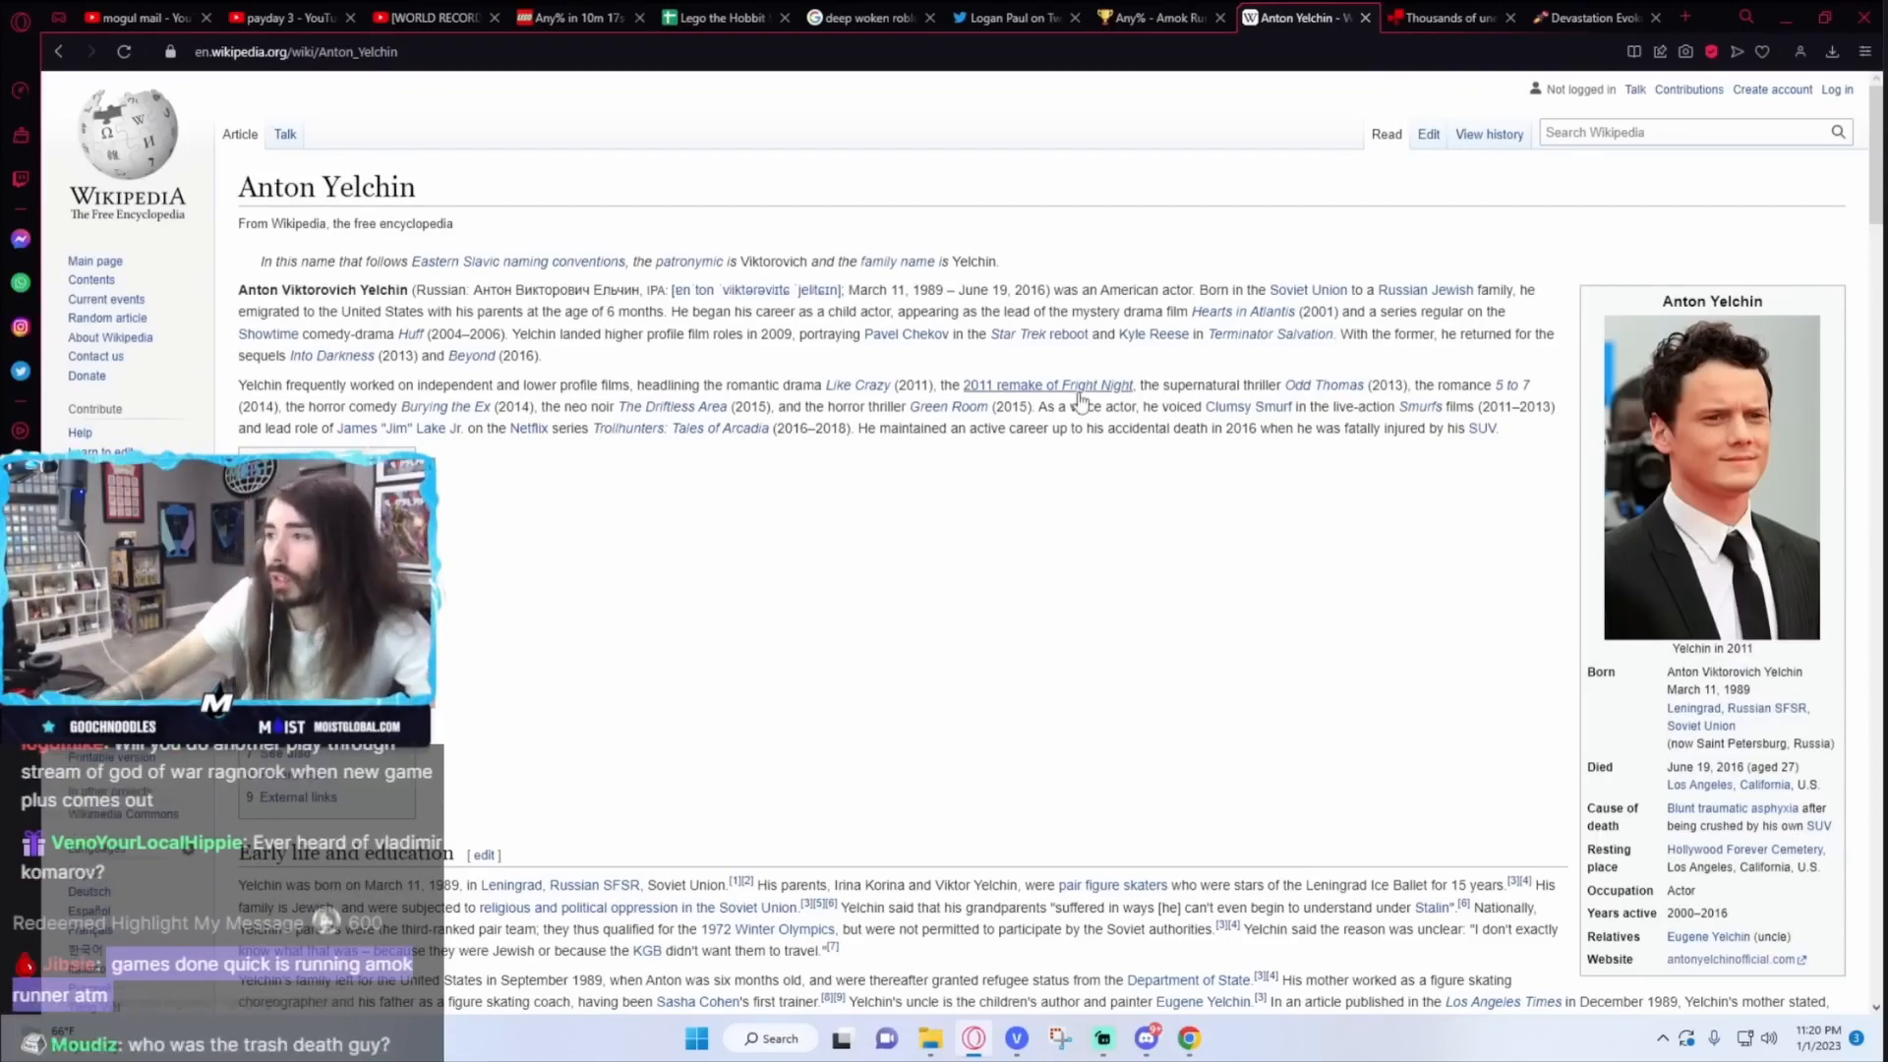
mouse_move(1082, 390)
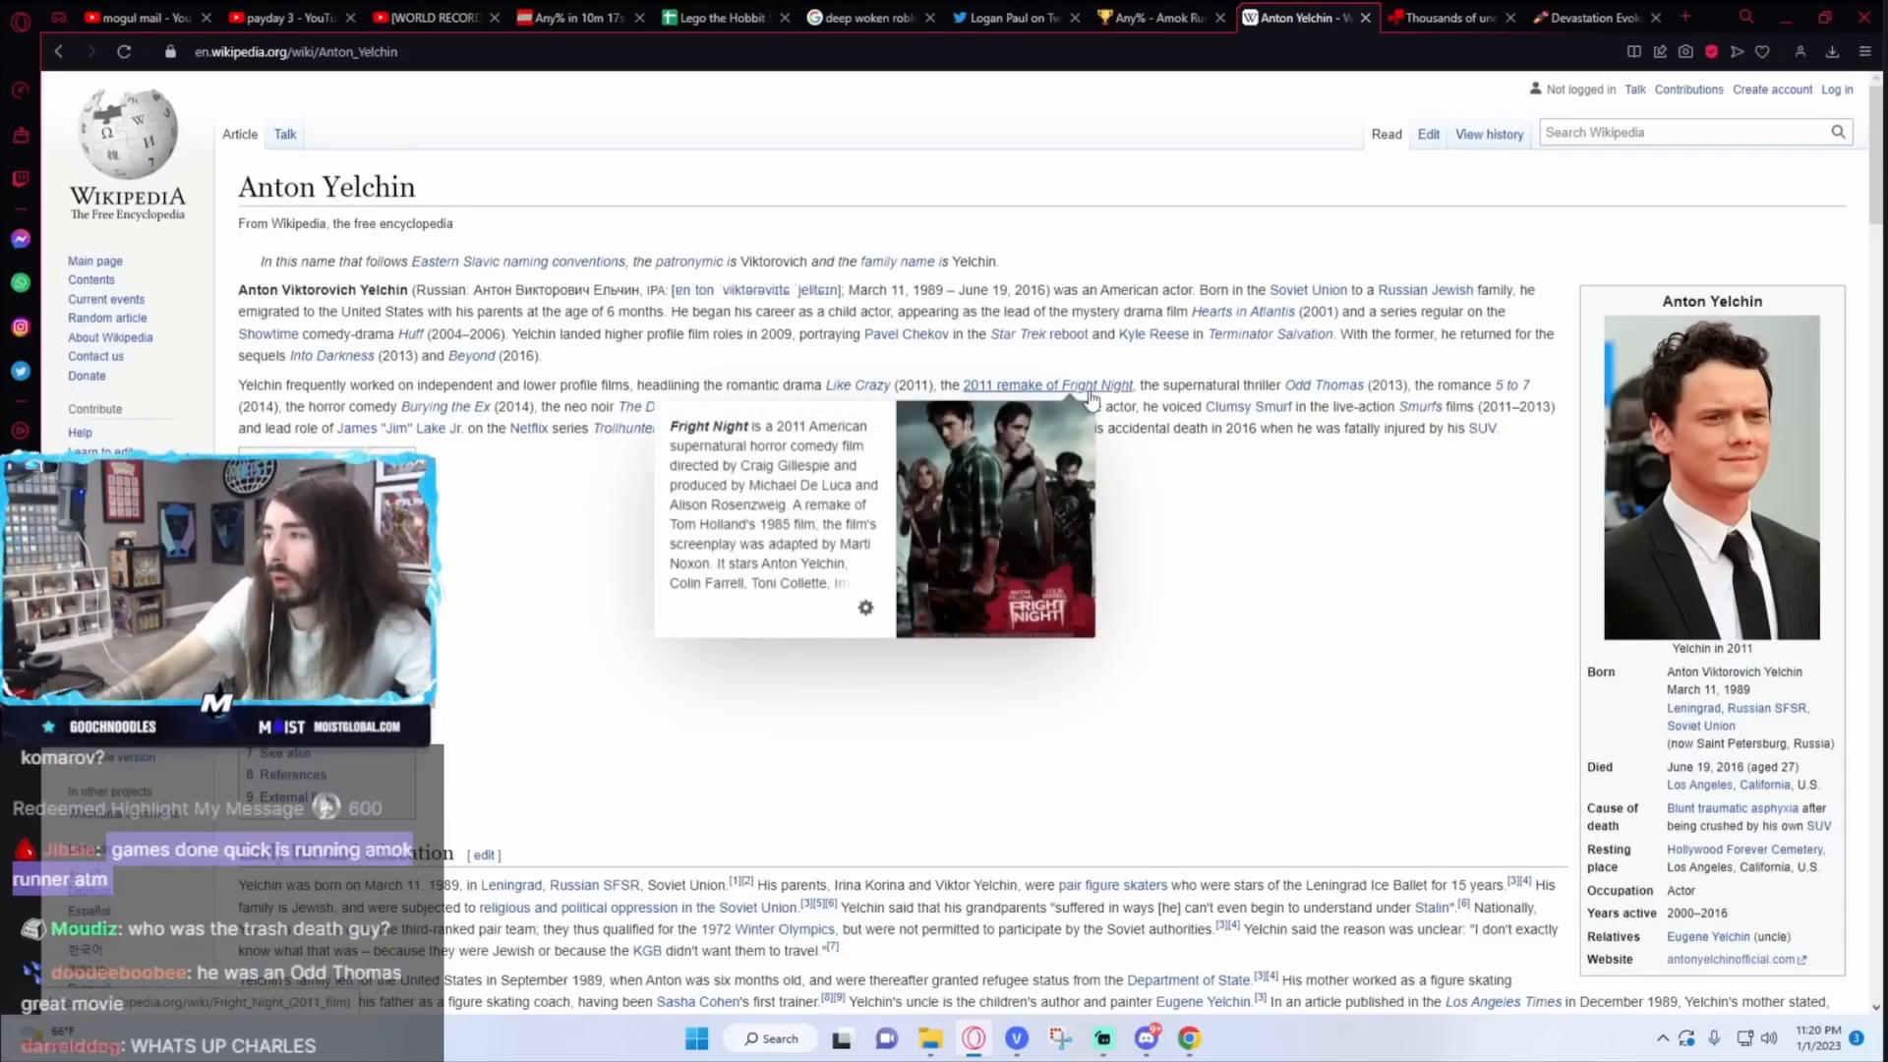